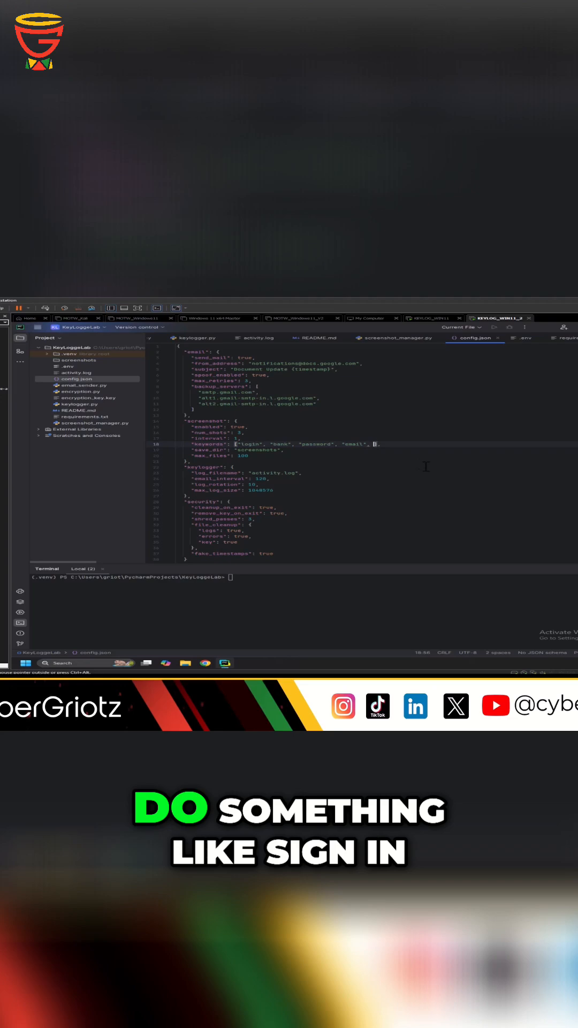
Add "sign in" and "log in" to the screenshot trigger keywords array in config.json.
{"action": "type", "text": "sign in\", \"log in\""}
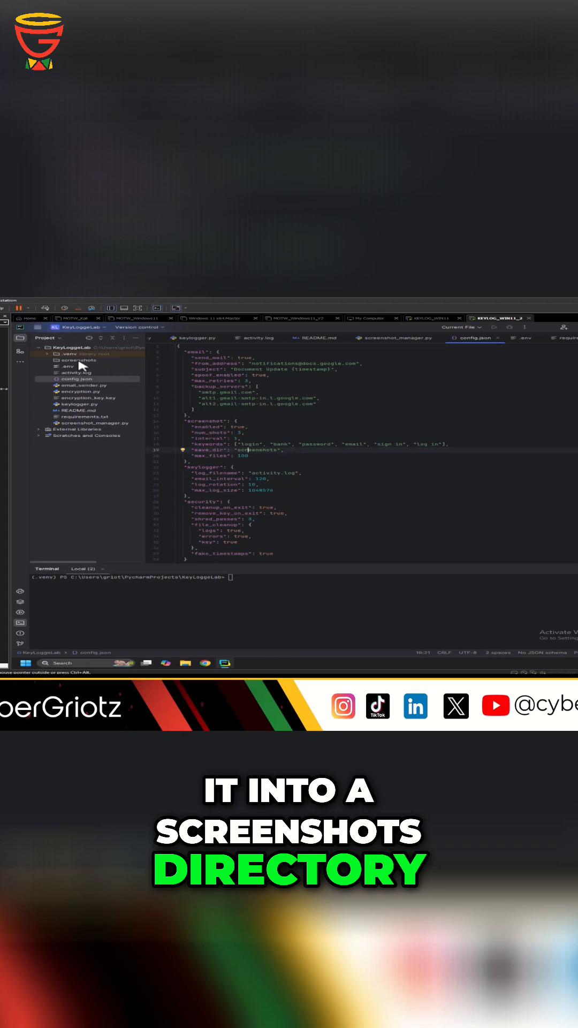
{"action": "left_click", "coordinate": [78, 360]}
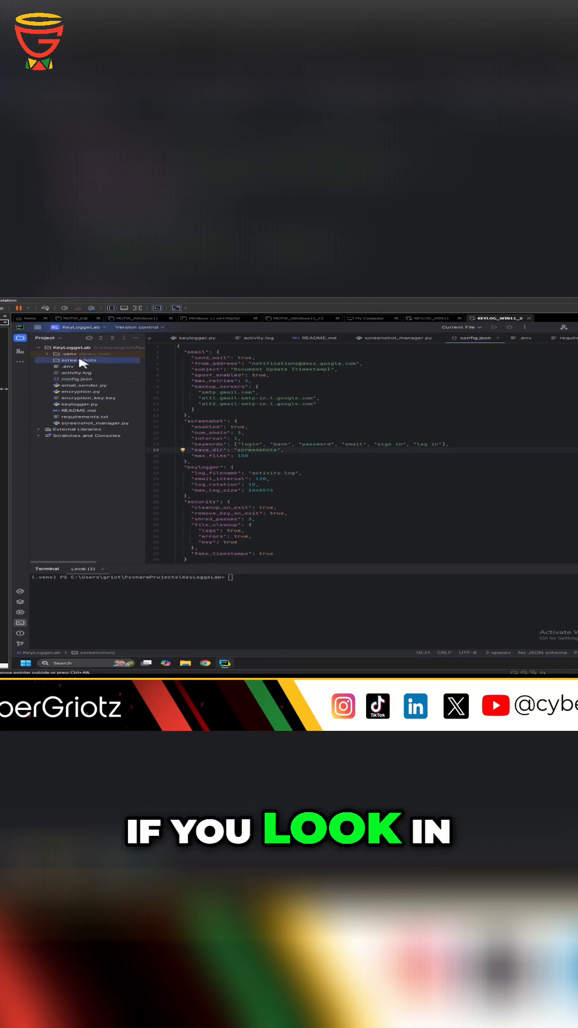